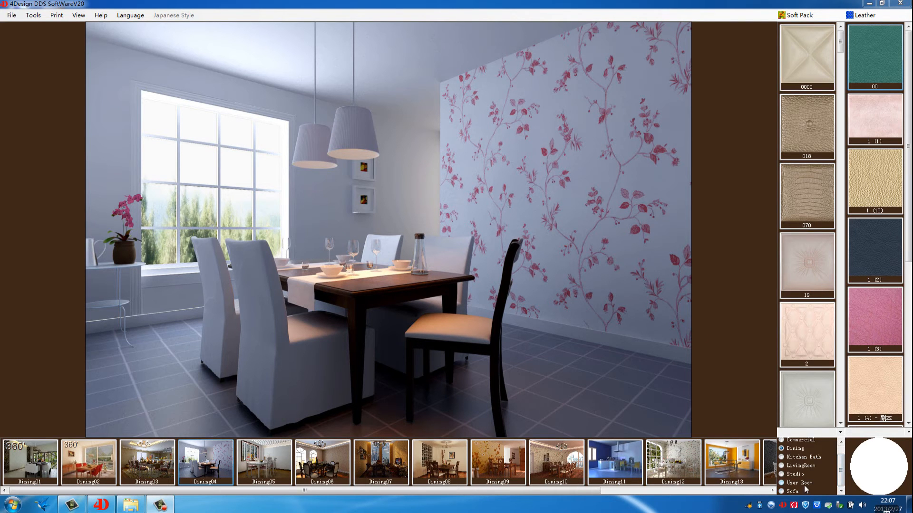
Step: Open bedroom scene 02 from User Room and cover the left wall with crocodile-textured soft pack 070
click(781, 483)
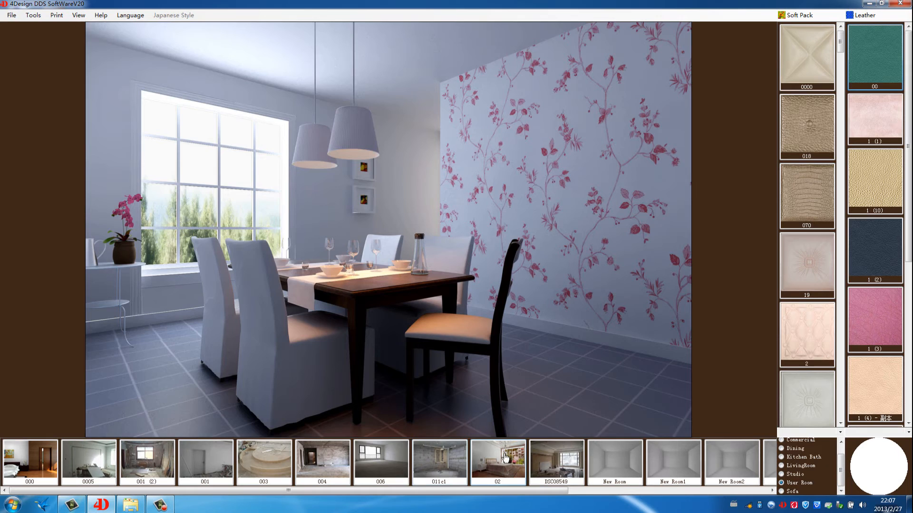
click(500, 465)
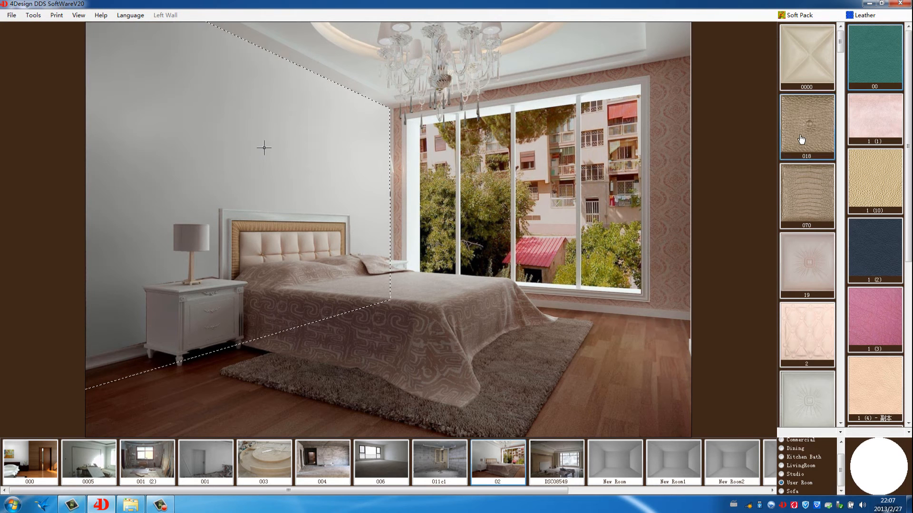
click(807, 195)
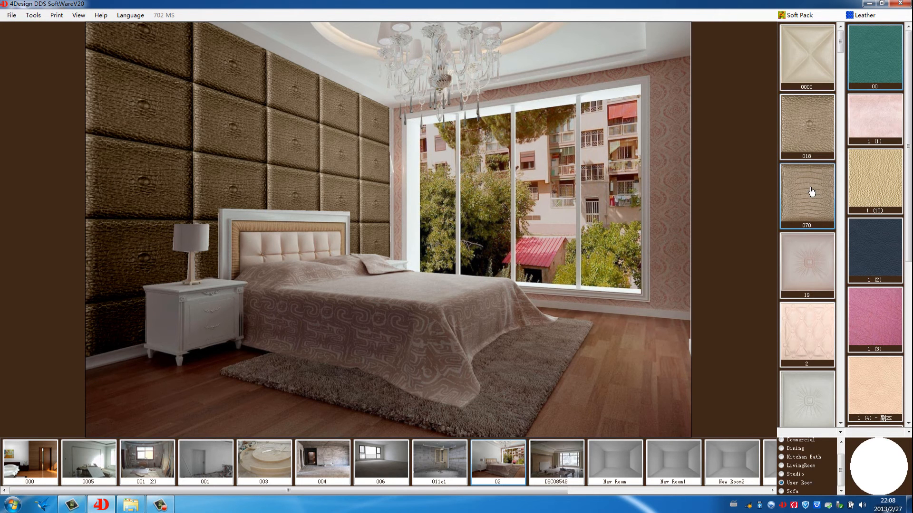
click(807, 194)
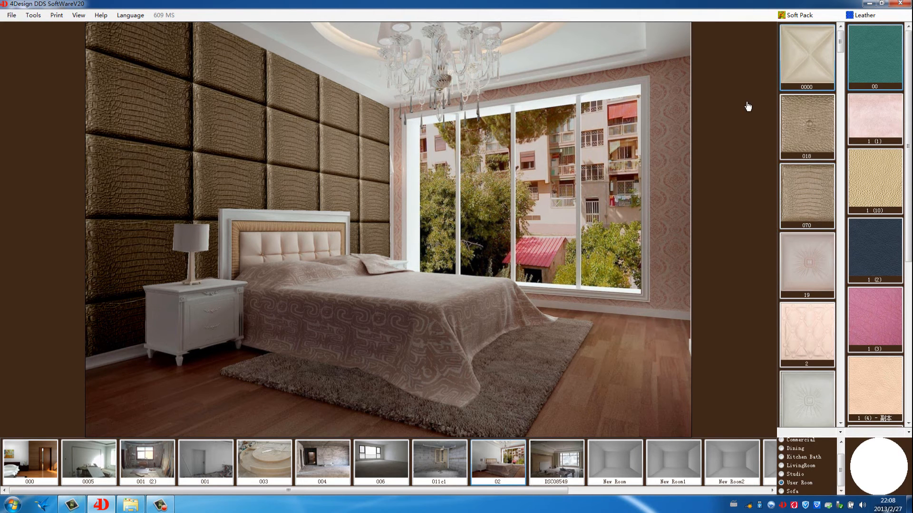
Step: Scale soft pack 0000's map down to 4 so smaller panels repeat across the wall
right_click(807, 57)
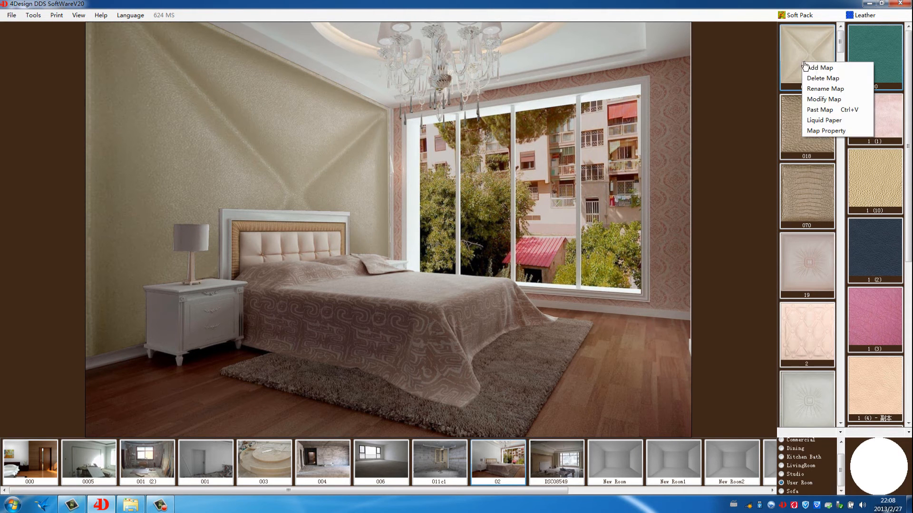
mouse_move(833, 135)
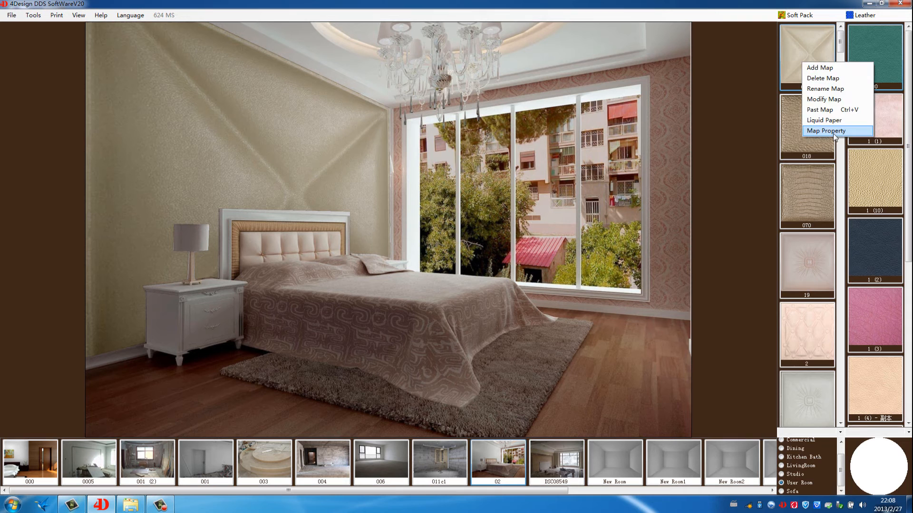
click(826, 131)
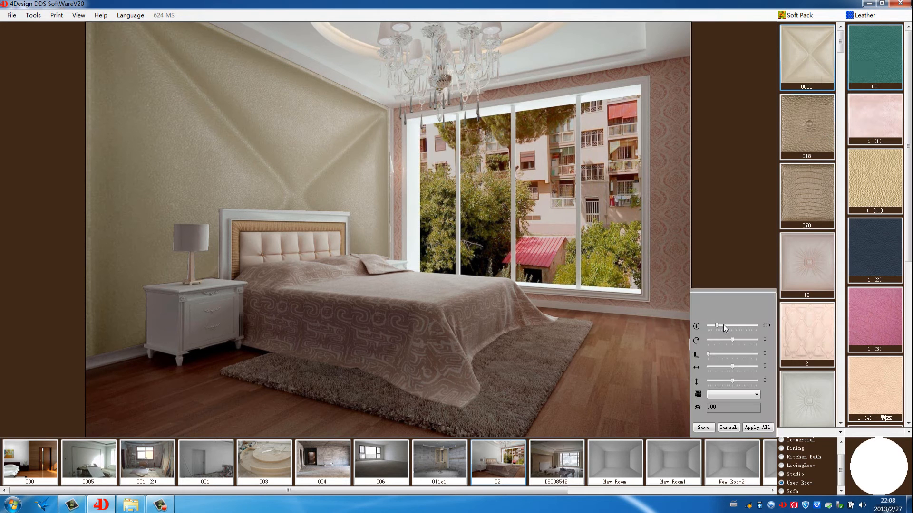
drag(752, 325, 719, 325)
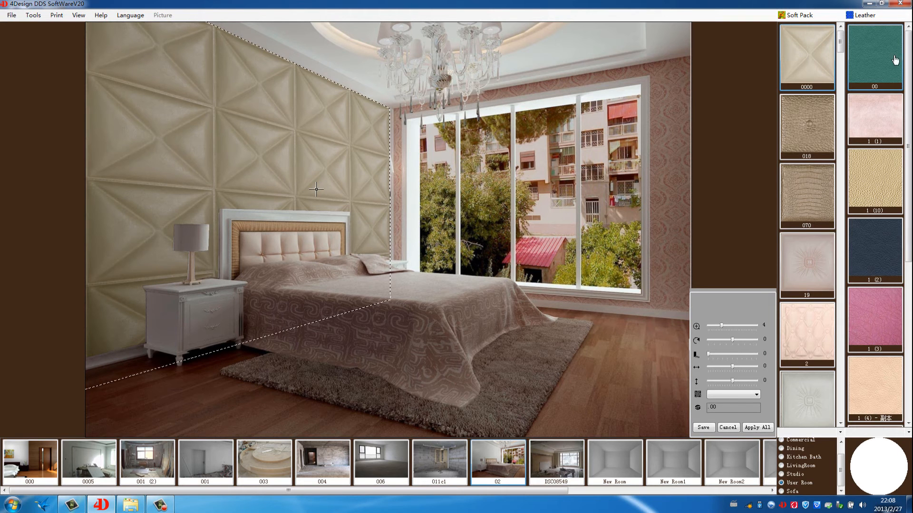
Step: Recolour the left wall panels from teal to pale pink Leather finish
click(874, 56)
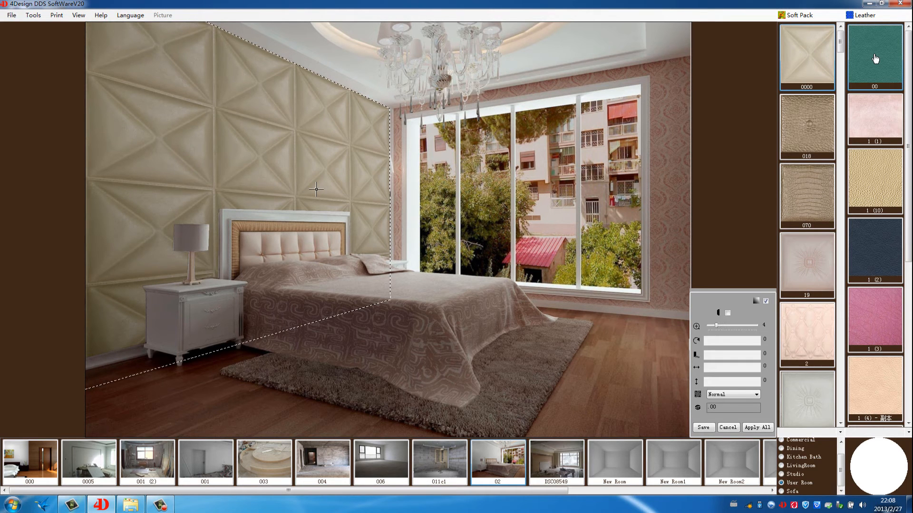
click(874, 57)
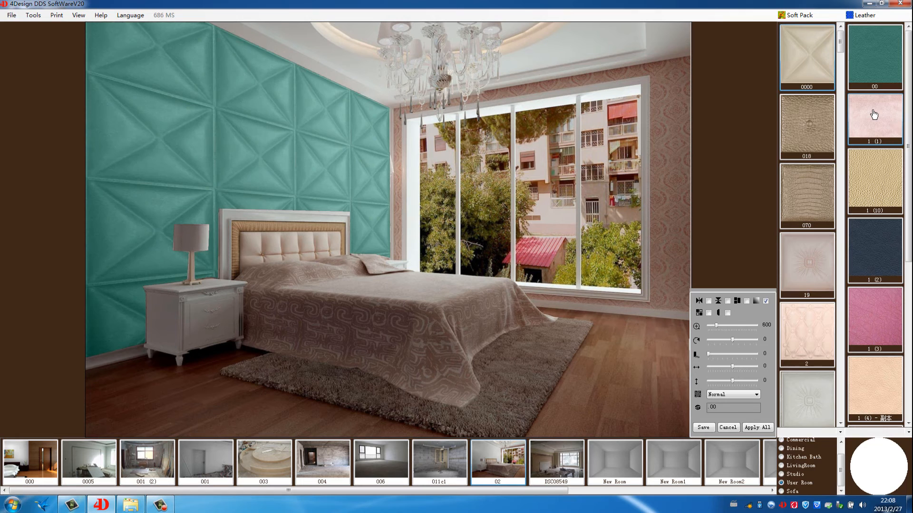
click(874, 122)
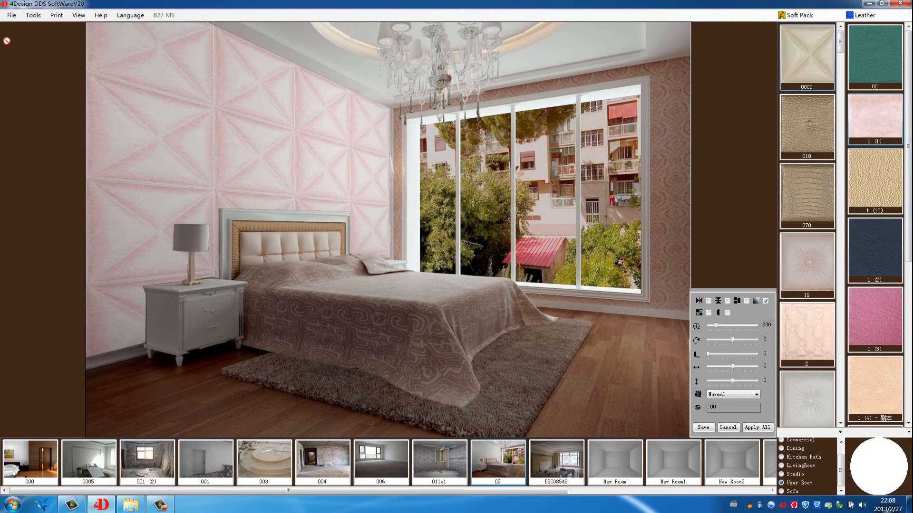
click(34, 15)
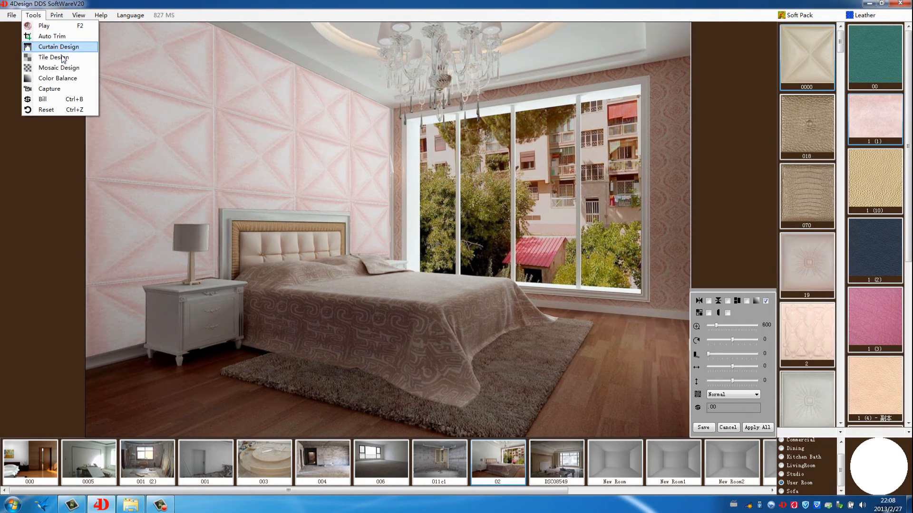
Step: Create a new tile grid with outer columns in white 软包2 swatch 80 and middle in red 81
click(48, 57)
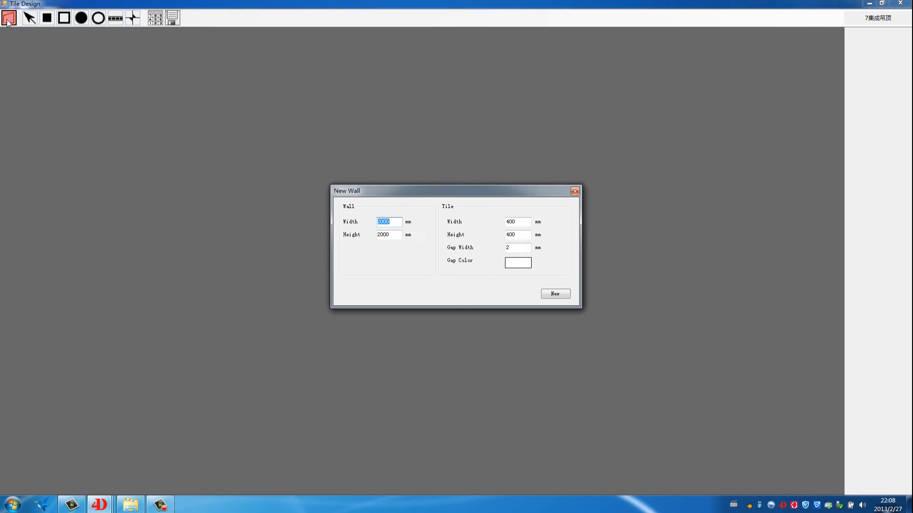
click(555, 293)
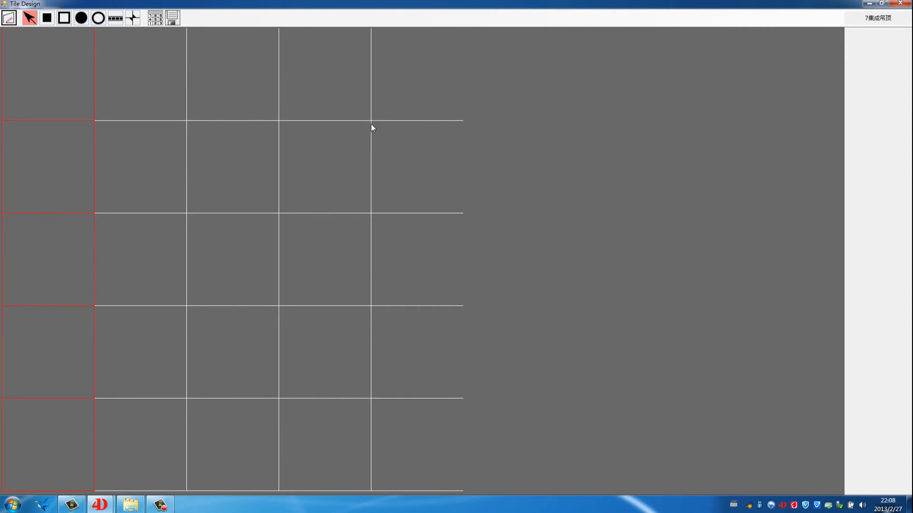
drag(401, 76, 401, 451)
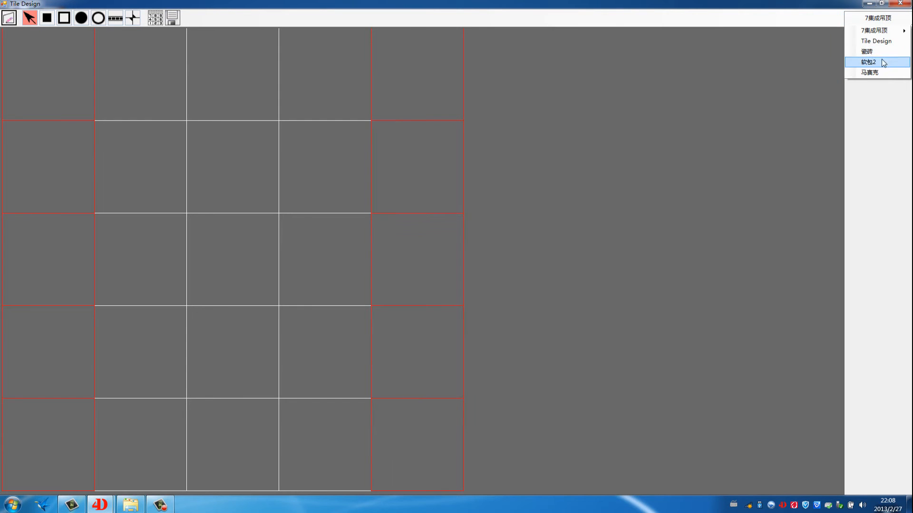
click(873, 62)
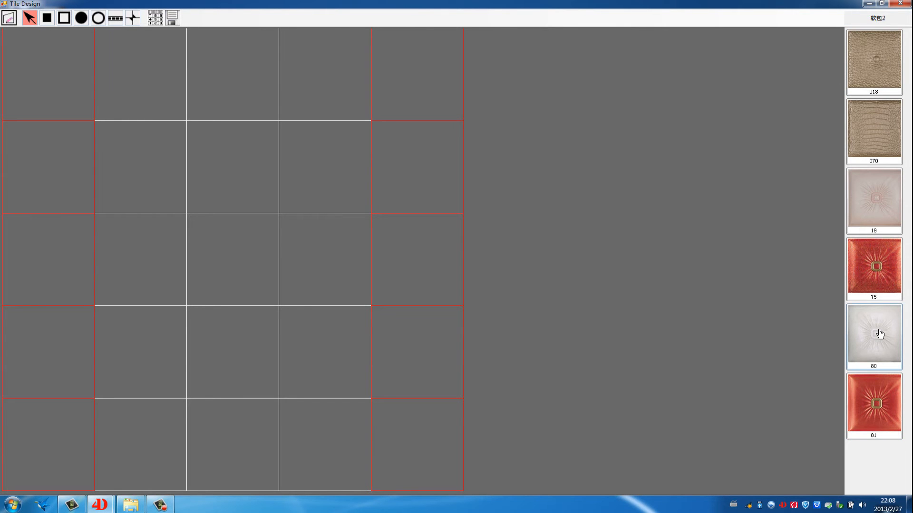
click(873, 334)
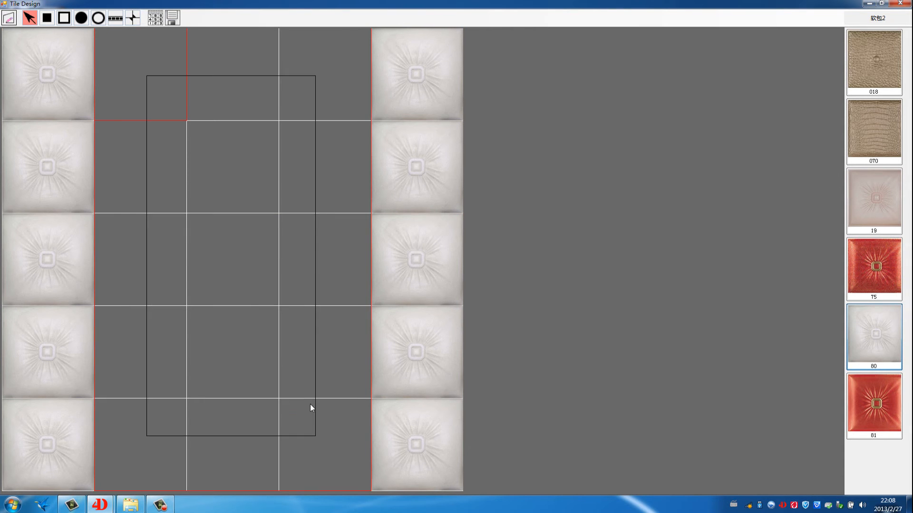
click(872, 405)
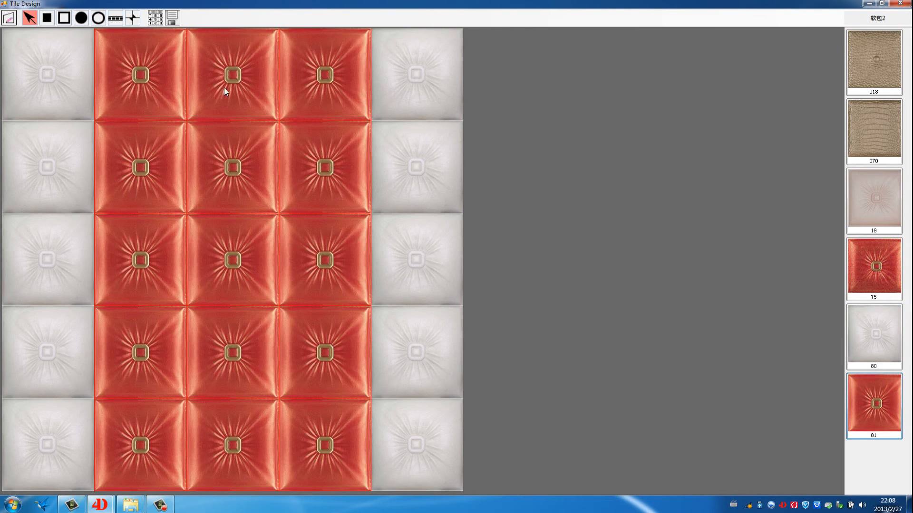
Step: Save the red-and-white soft-pack tile wall design
click(171, 17)
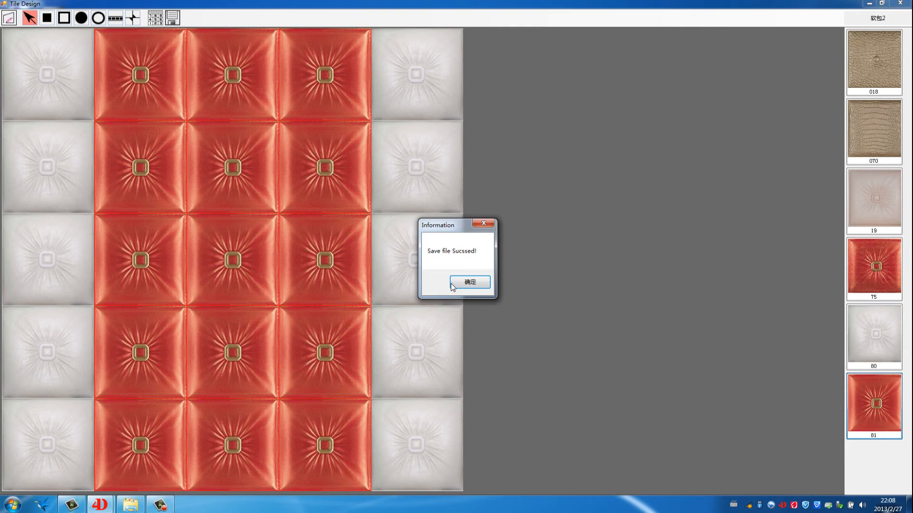
click(470, 283)
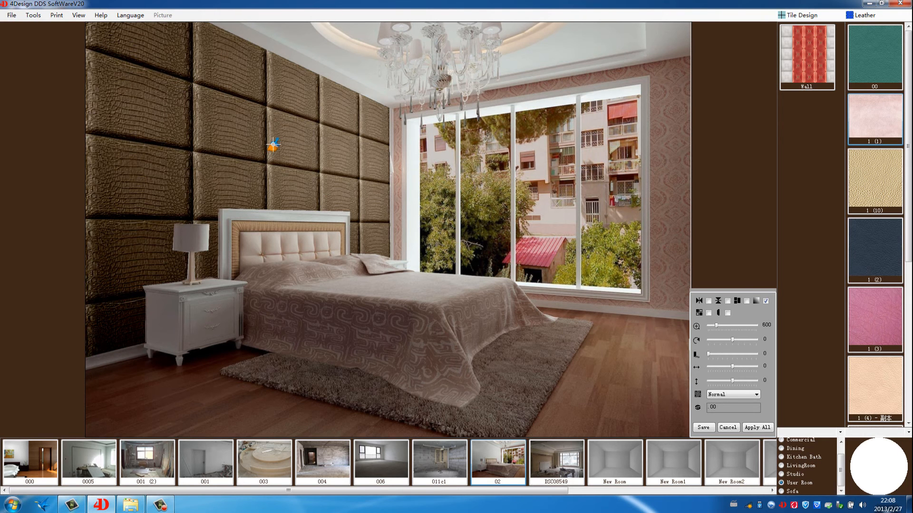
Step: Delete the leather soft-pack material from the left wall area, leaving it plain
right_click(274, 147)
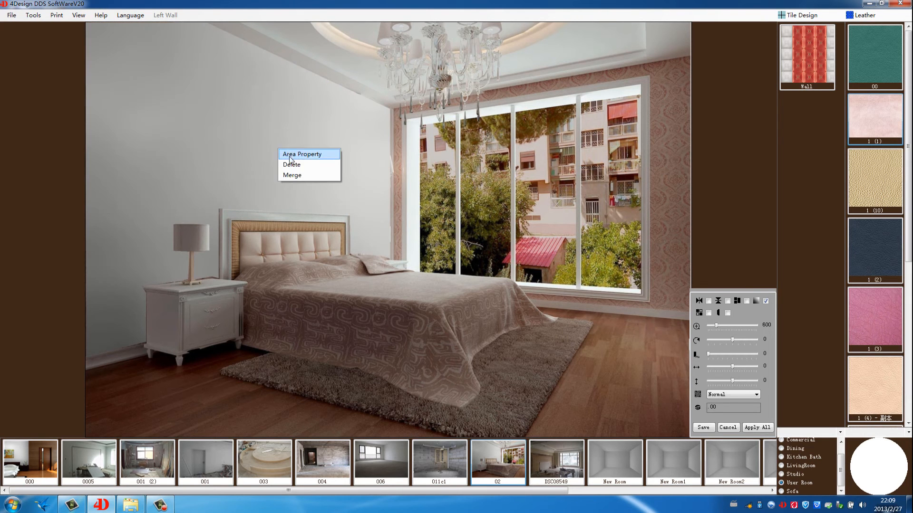
right_click(798, 57)
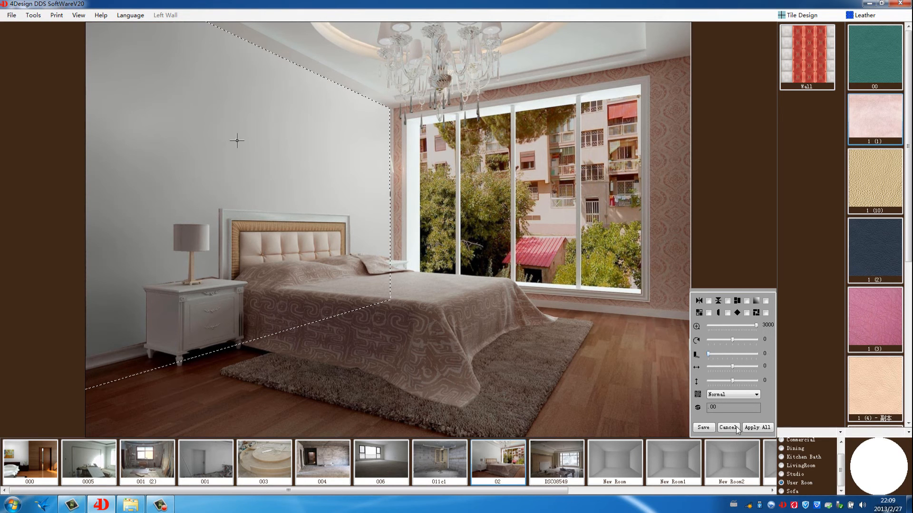
click(703, 428)
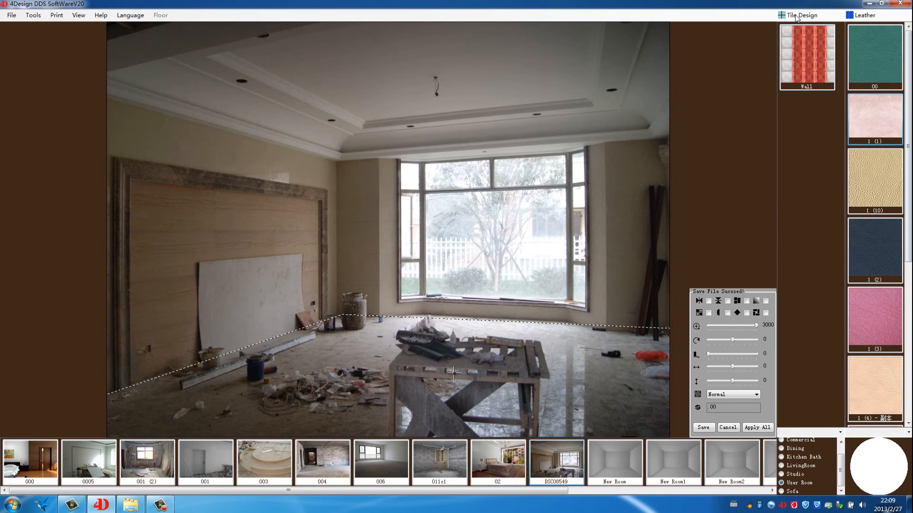
Step: Apply a dark wood plank from Flooring and gold floral paper from Wallcovering to the side walls
click(802, 15)
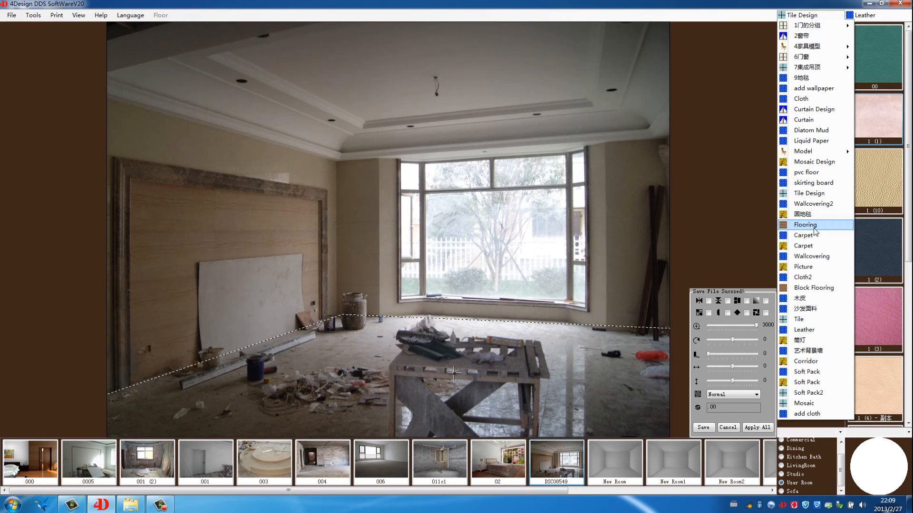
click(804, 224)
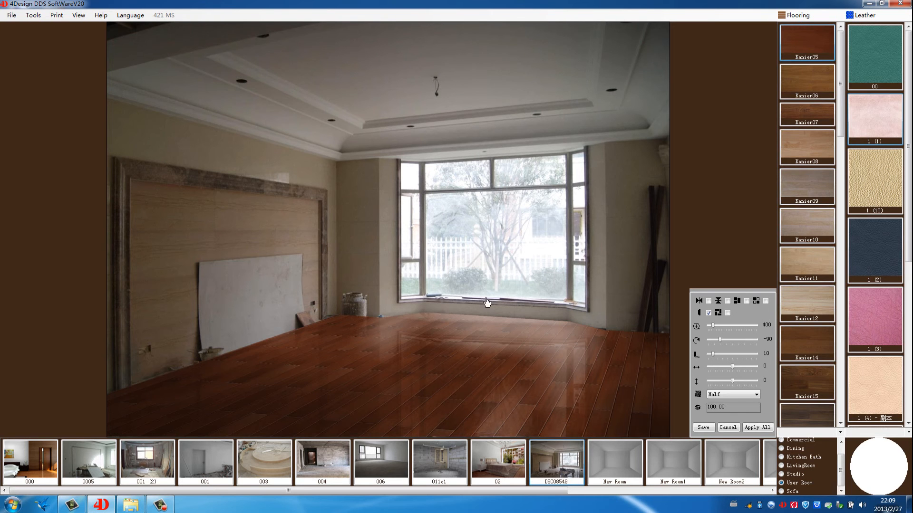
click(797, 15)
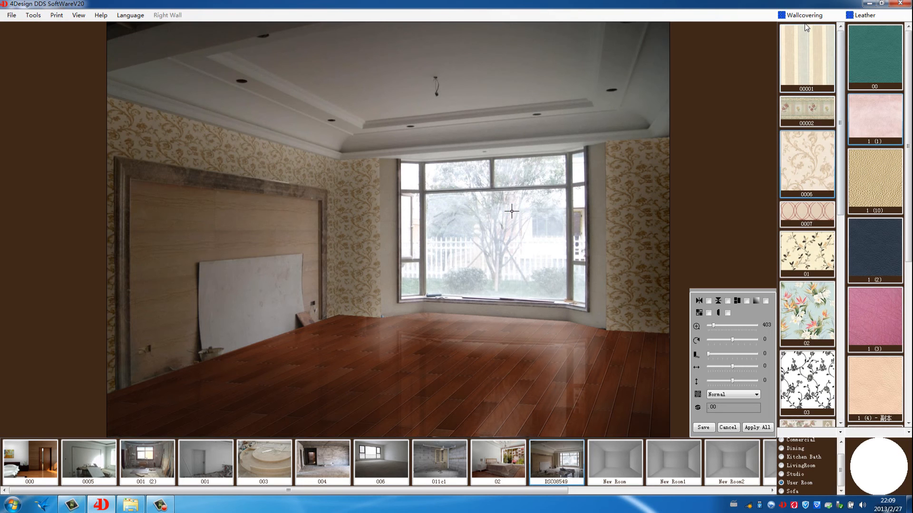
Step: Apply a pleated curtain to the bay window and cream Soft Pack tiles to the feature wall
click(806, 15)
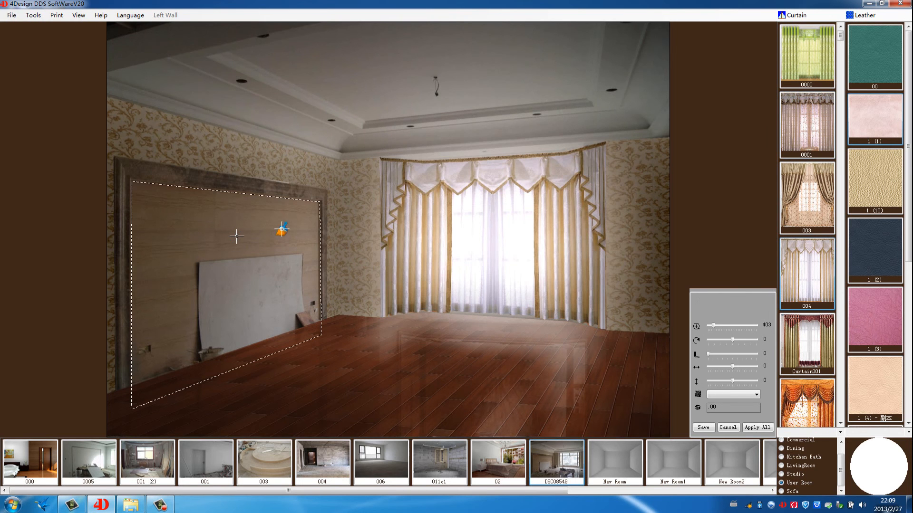
click(793, 16)
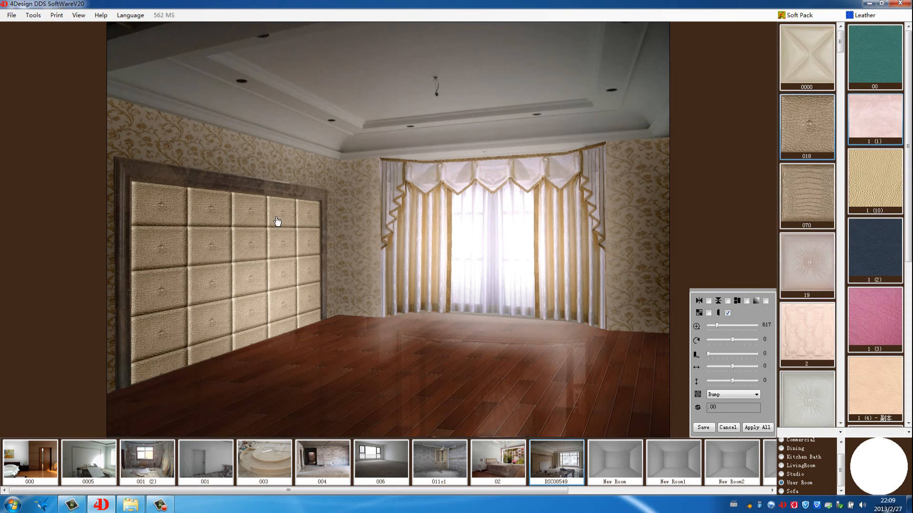
Step: Set a glowing light effect on the soft-pack wall through Area Property and save it
right_click(276, 220)
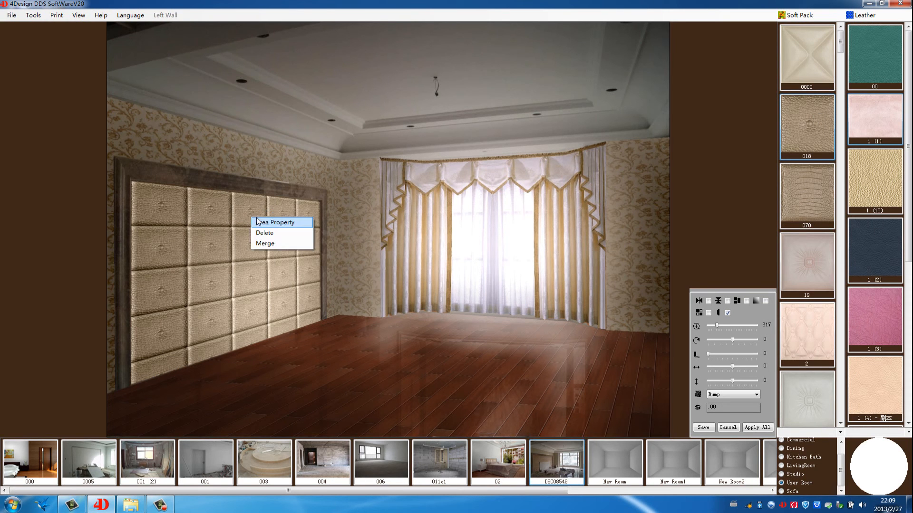
click(274, 222)
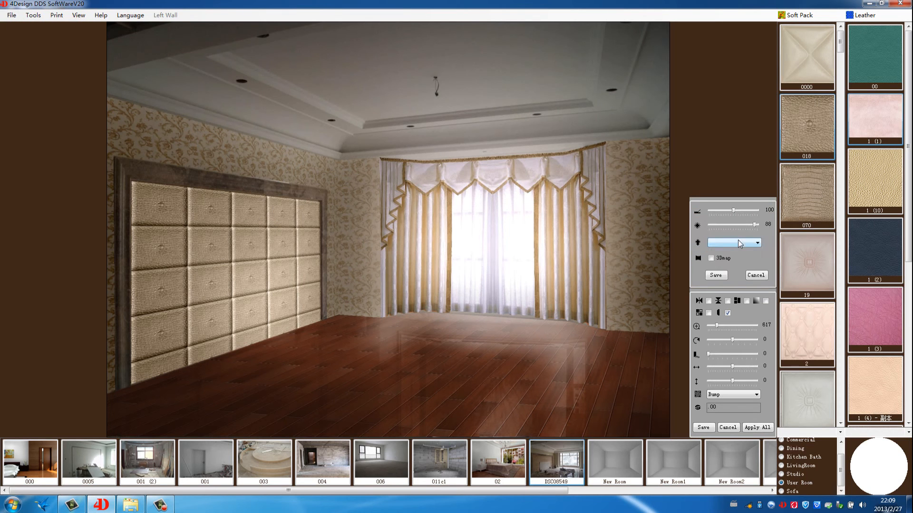
click(757, 243)
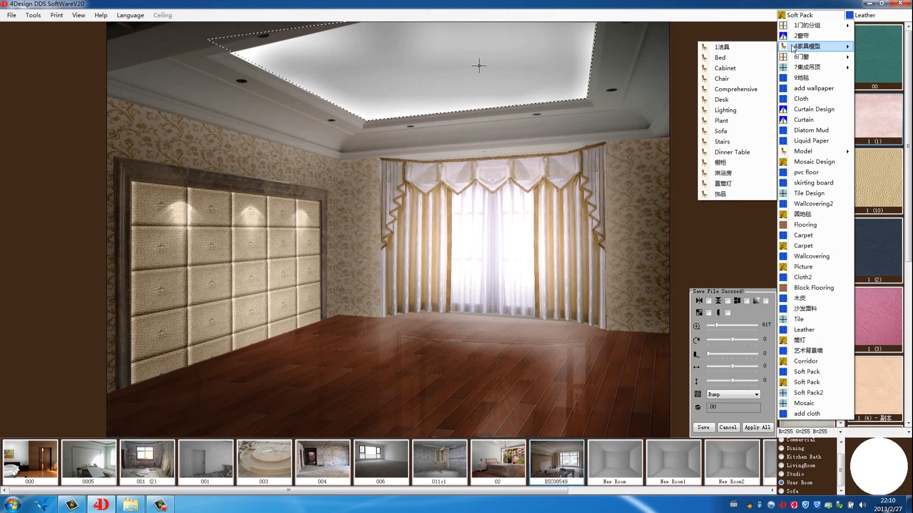
Step: Add chandelier 0000 from Lighting, then lower, shrink and centre it in the ceiling recess
click(725, 110)
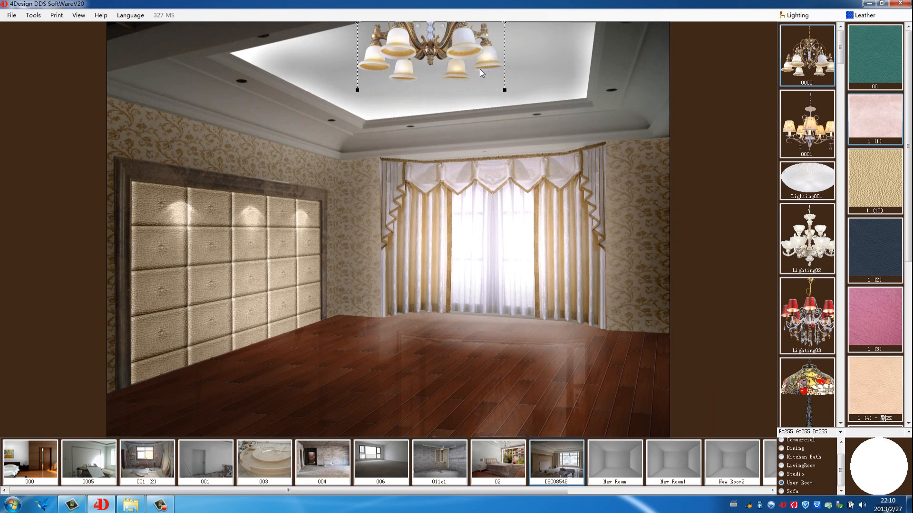
drag(431, 52, 430, 116)
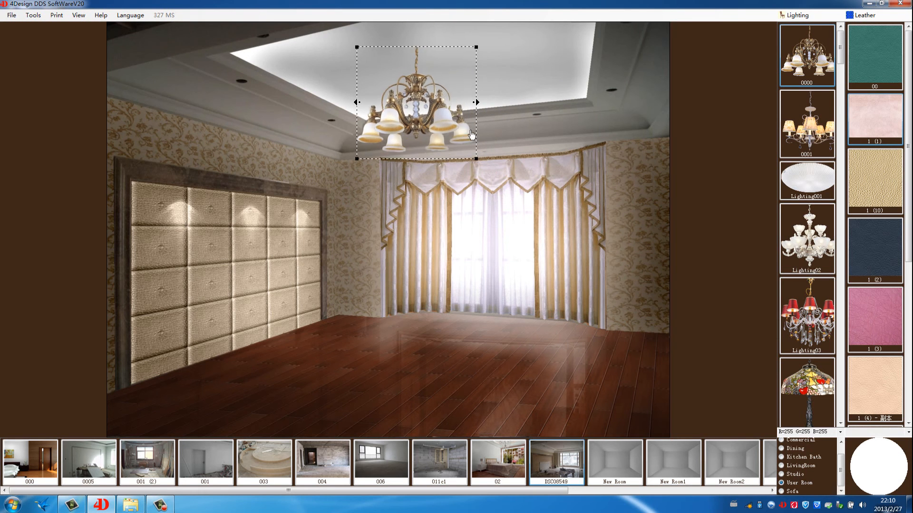
drag(475, 101, 450, 91)
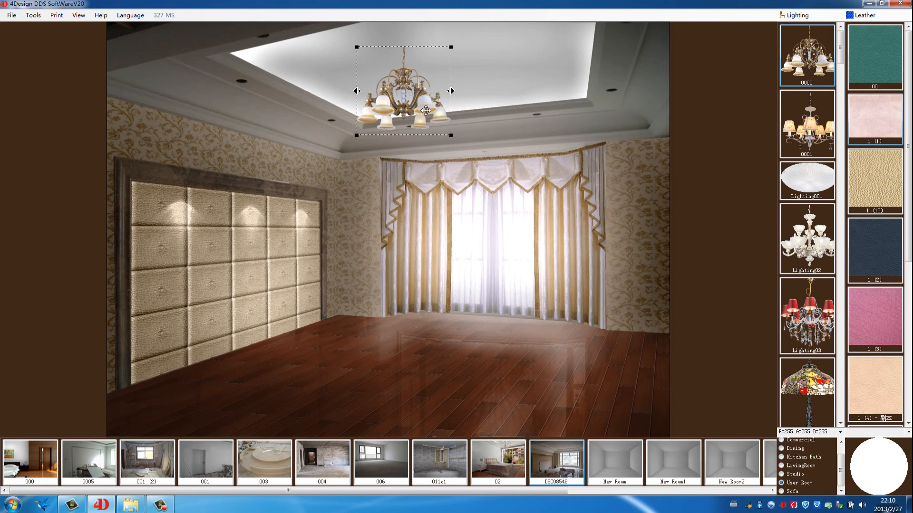
drag(403, 91, 429, 85)
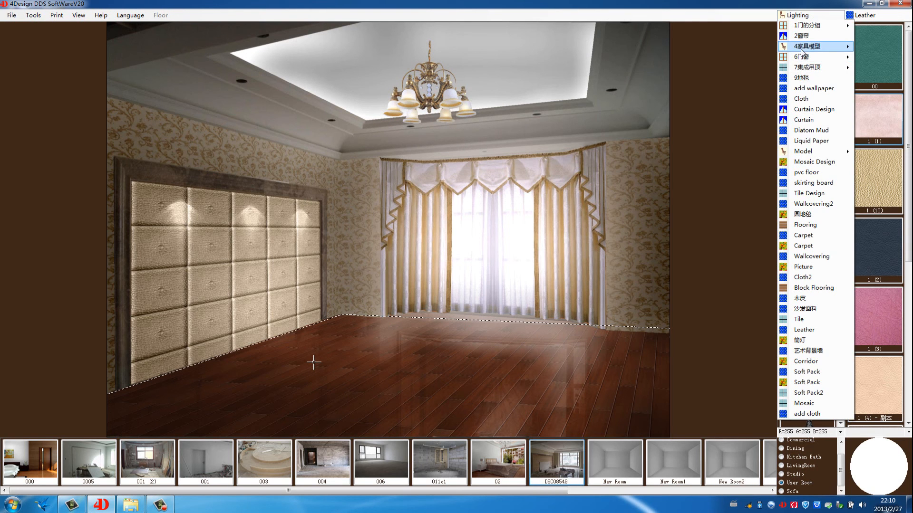
Step: Insert bed401-19 from the Bed category in front of the padded feature wall
click(814, 46)
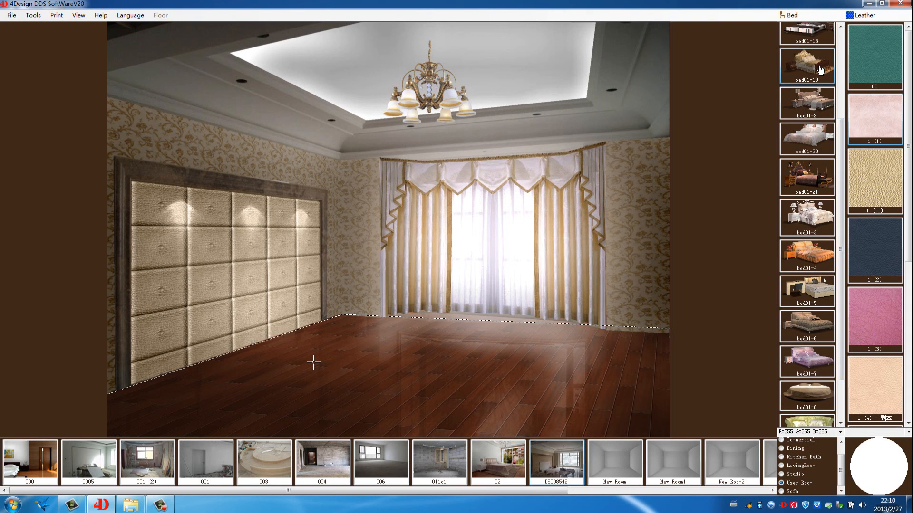
click(807, 66)
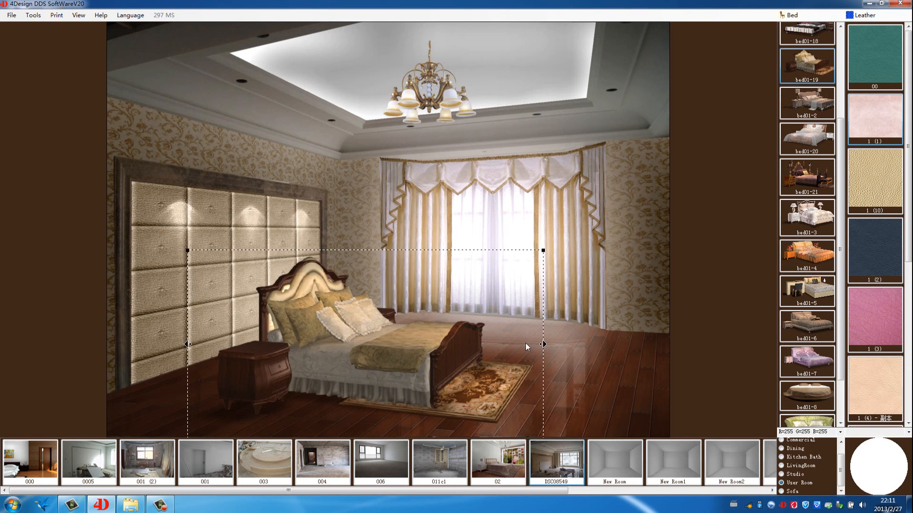
mouse_move(186, 348)
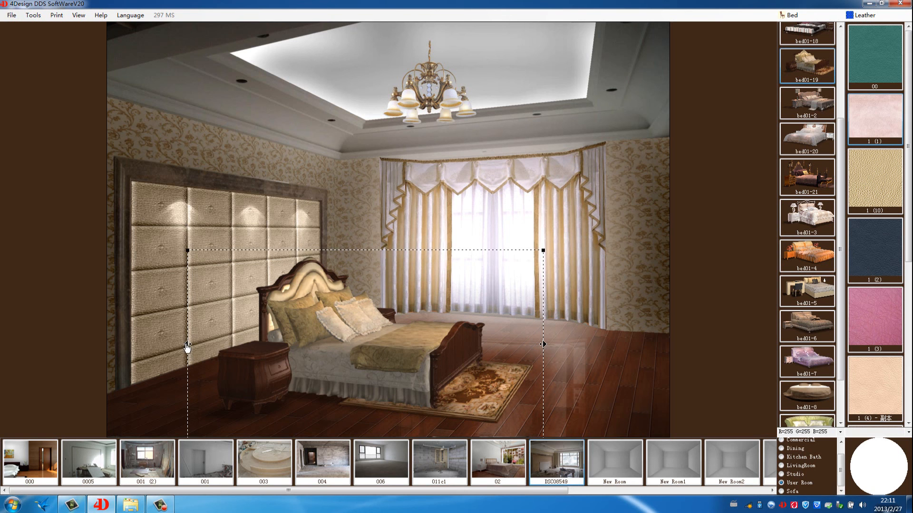